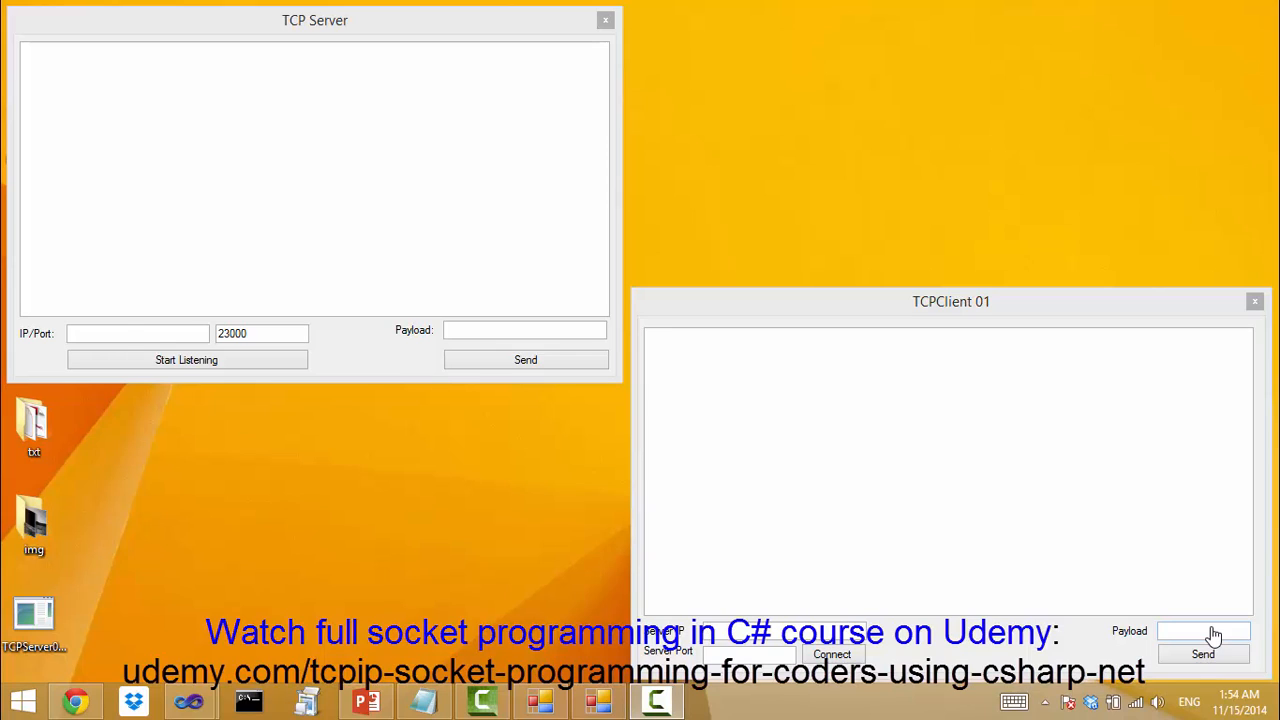
- Enter 127.0.0.1 as the TCP Server's listening IP, keeping port 23000
left_click(138, 333)
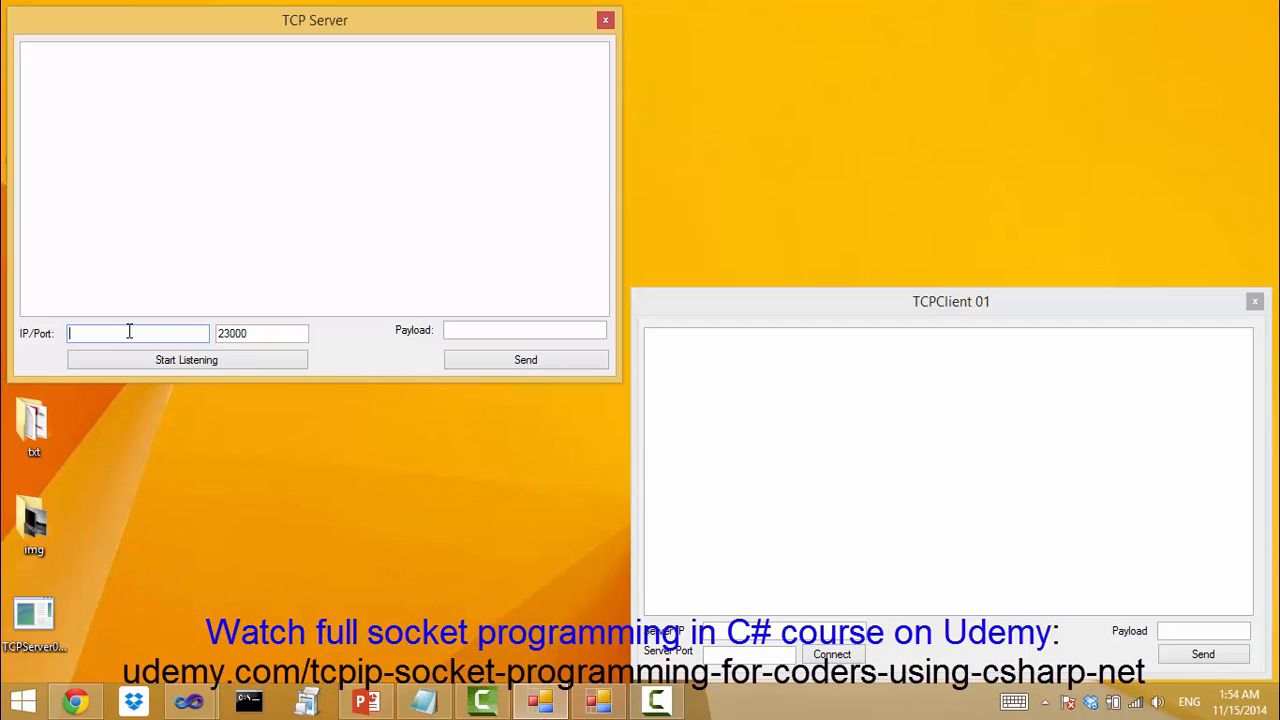
type("127.")
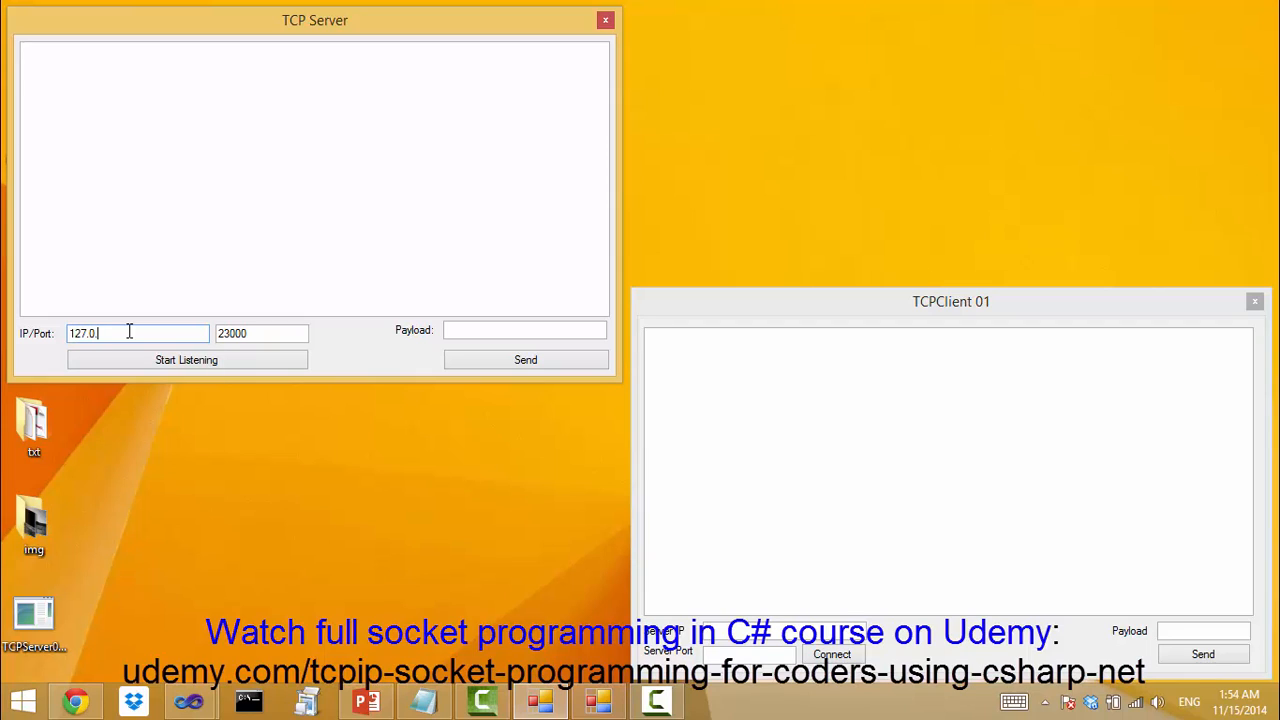
type("0.1")
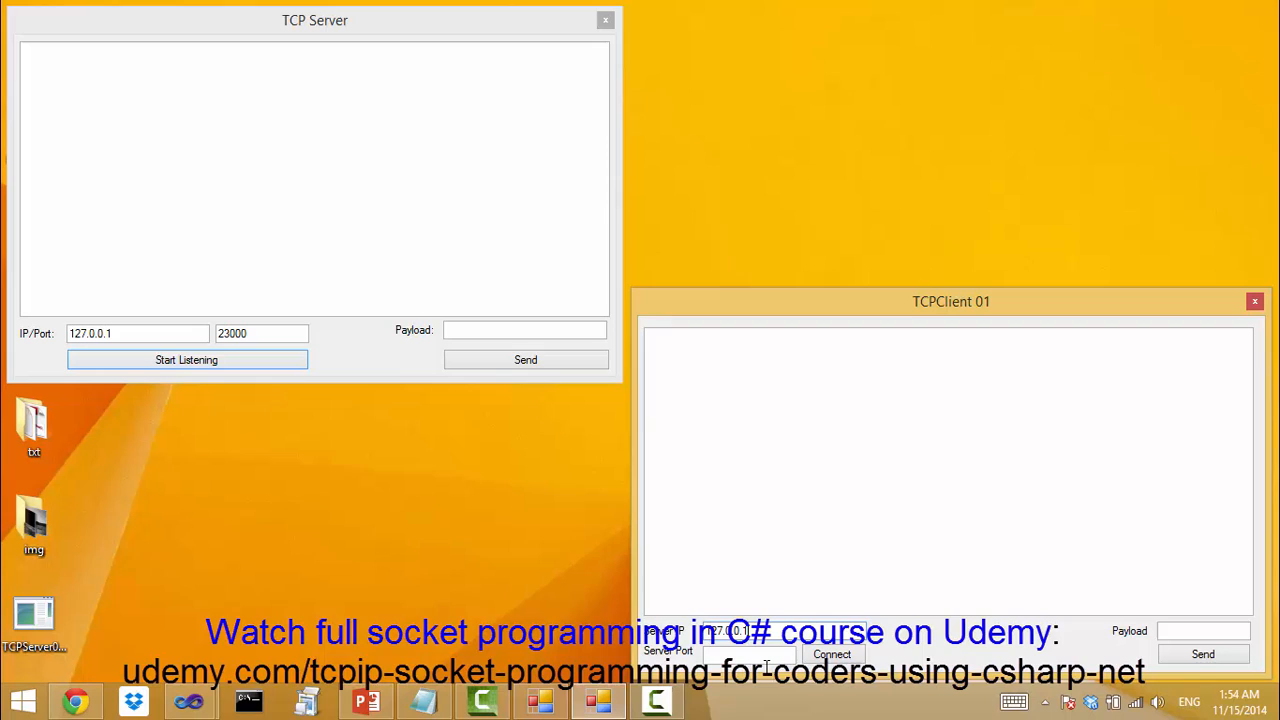
- Connect TCPClient to the server on port 23000
left_click(748, 655)
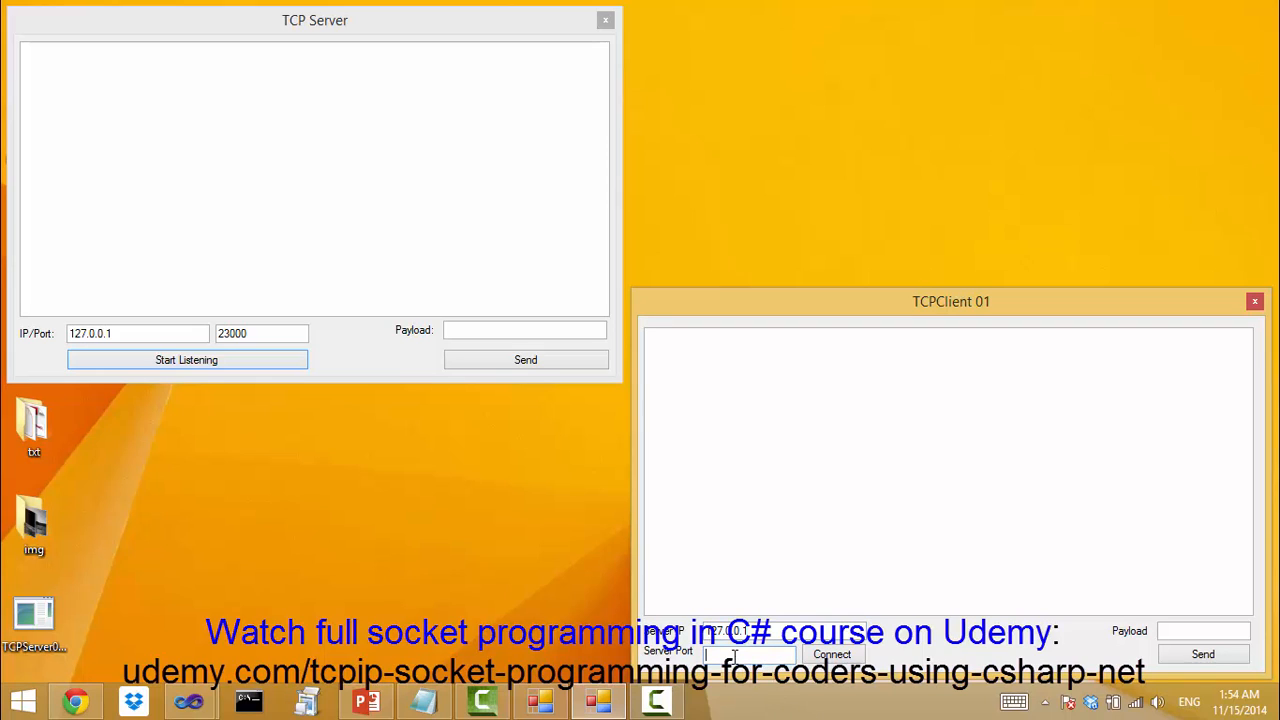
type("23000")
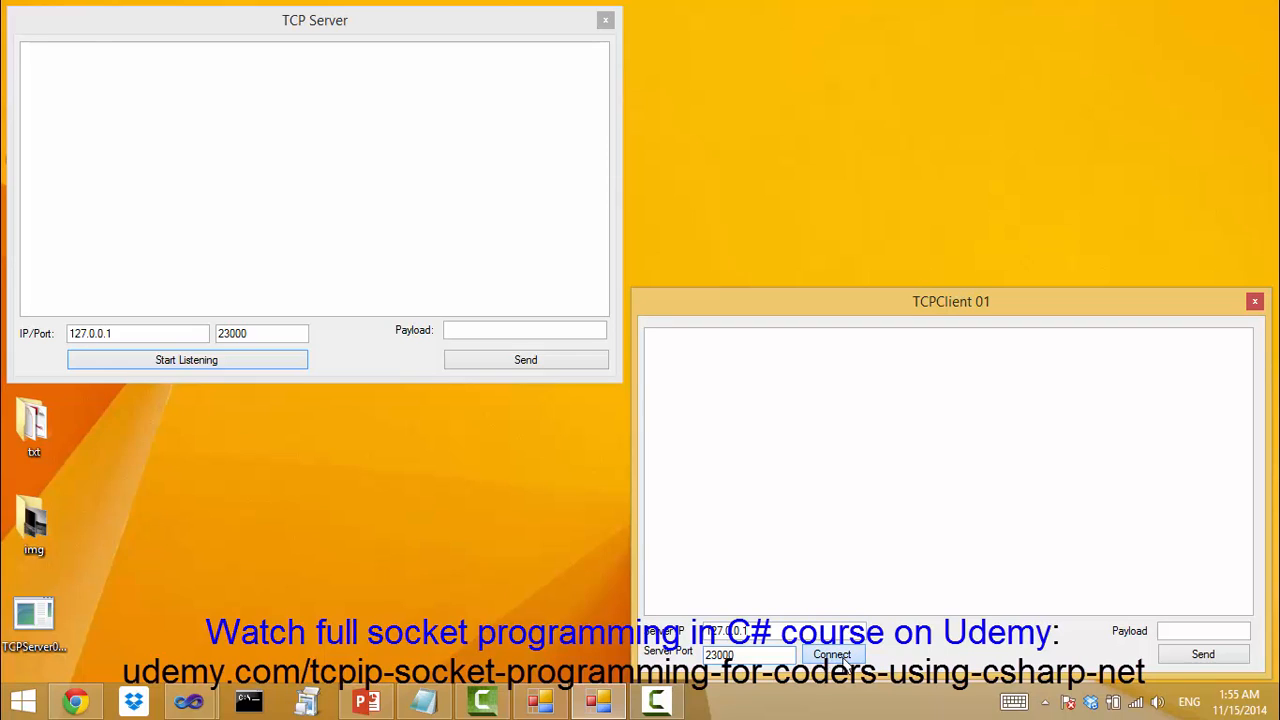
left_click(831, 654)
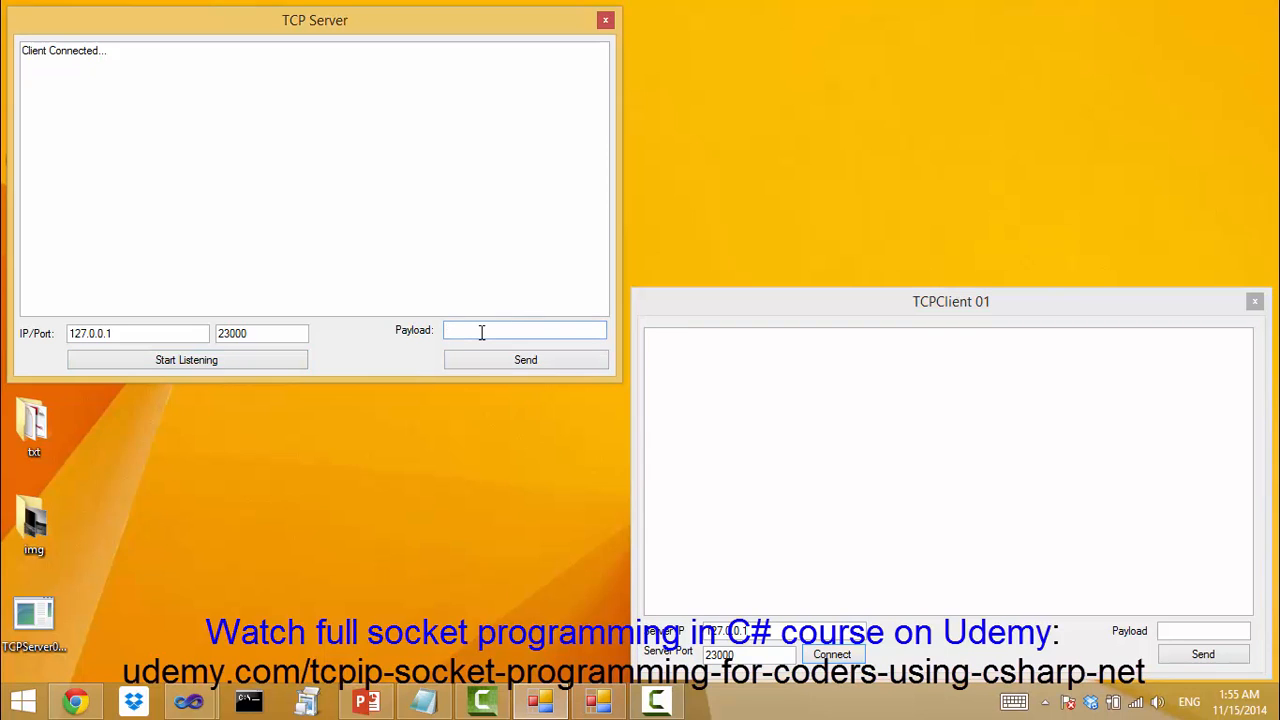
- Send the test payload 'rdyrsr' from the client to the server
type("rdyrsrt")
left_click(1203, 630)
type("xfgdfh")
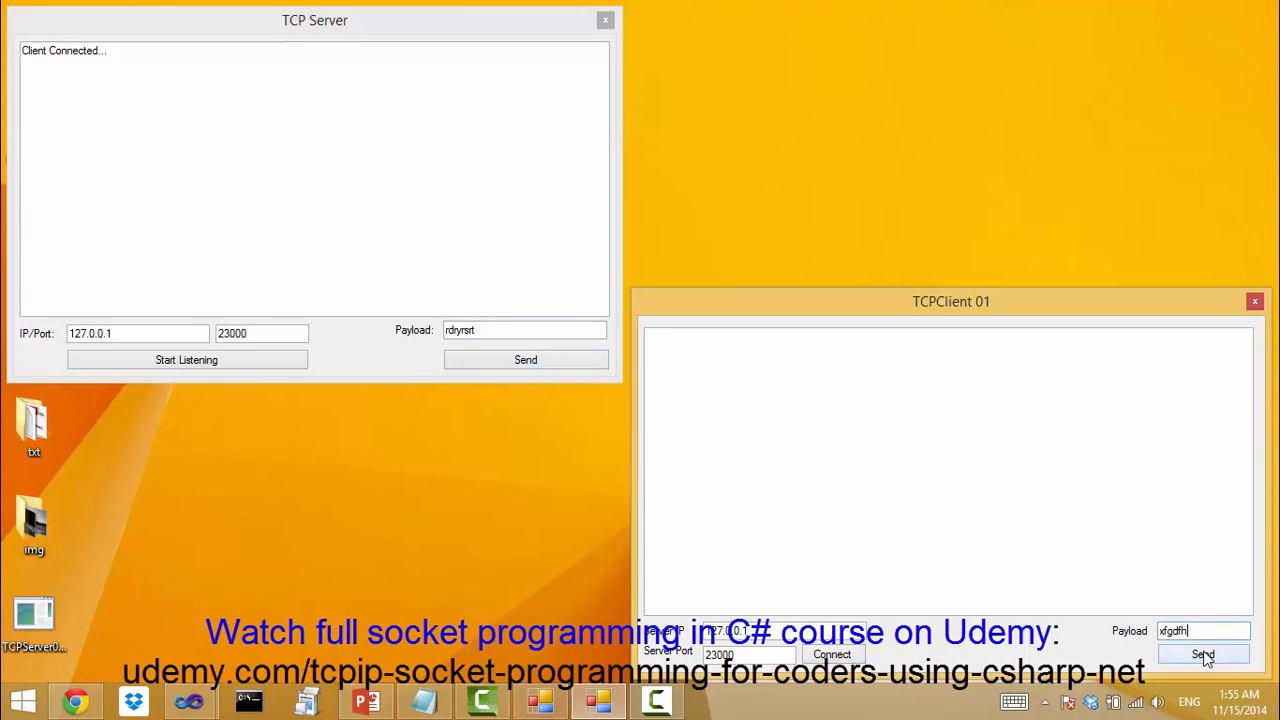
left_click(1203, 654)
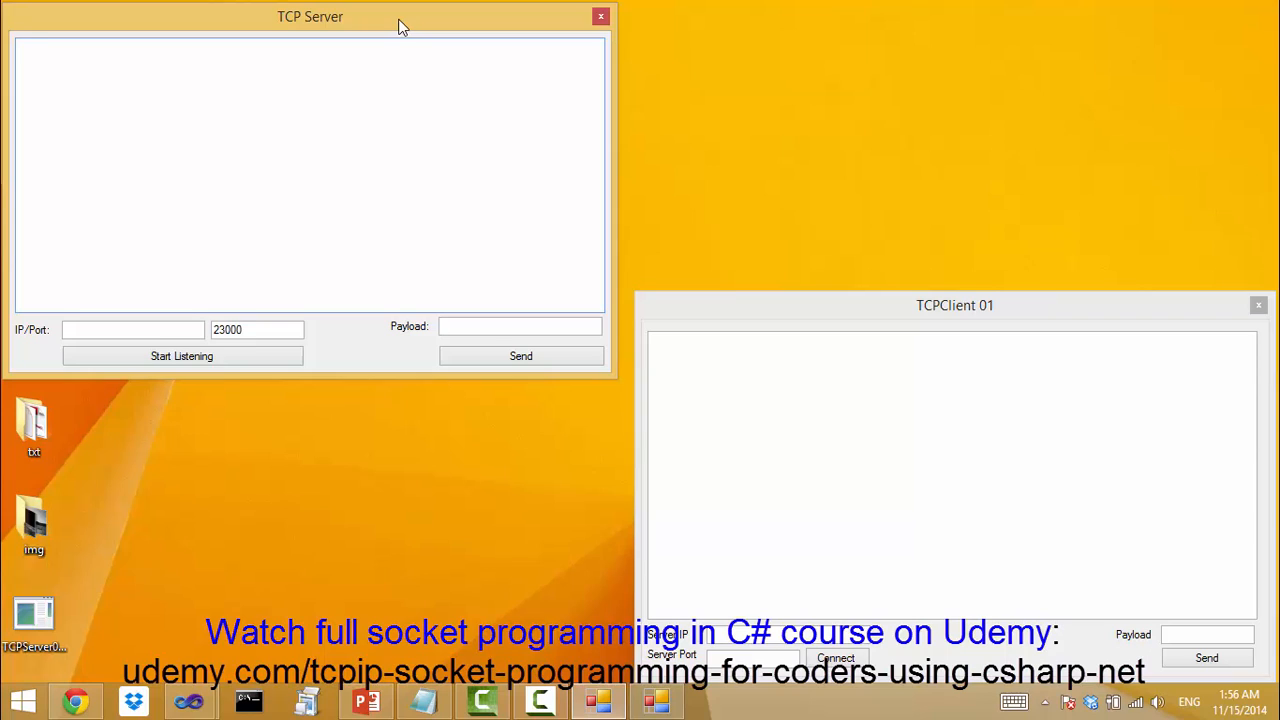
- Change the TCP Server's listening IP to 192.168.1.3, keeping port 23000
left_click(300, 180)
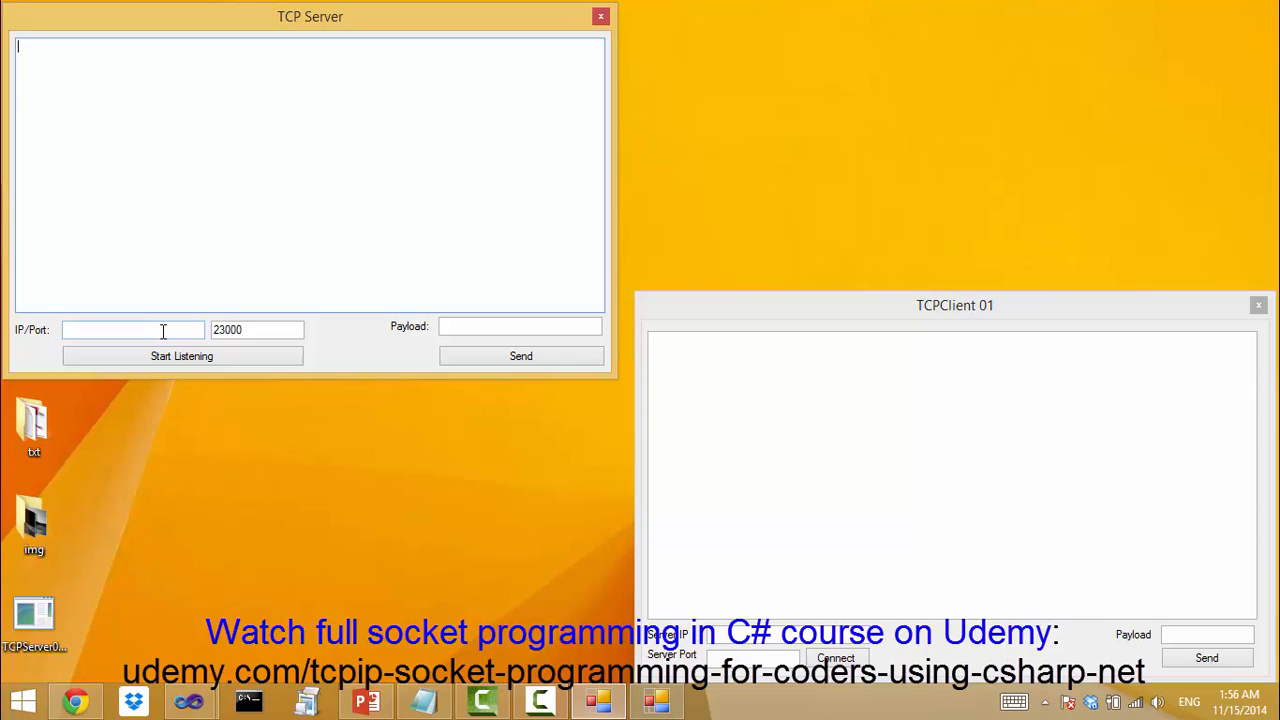
type("192.168.1")
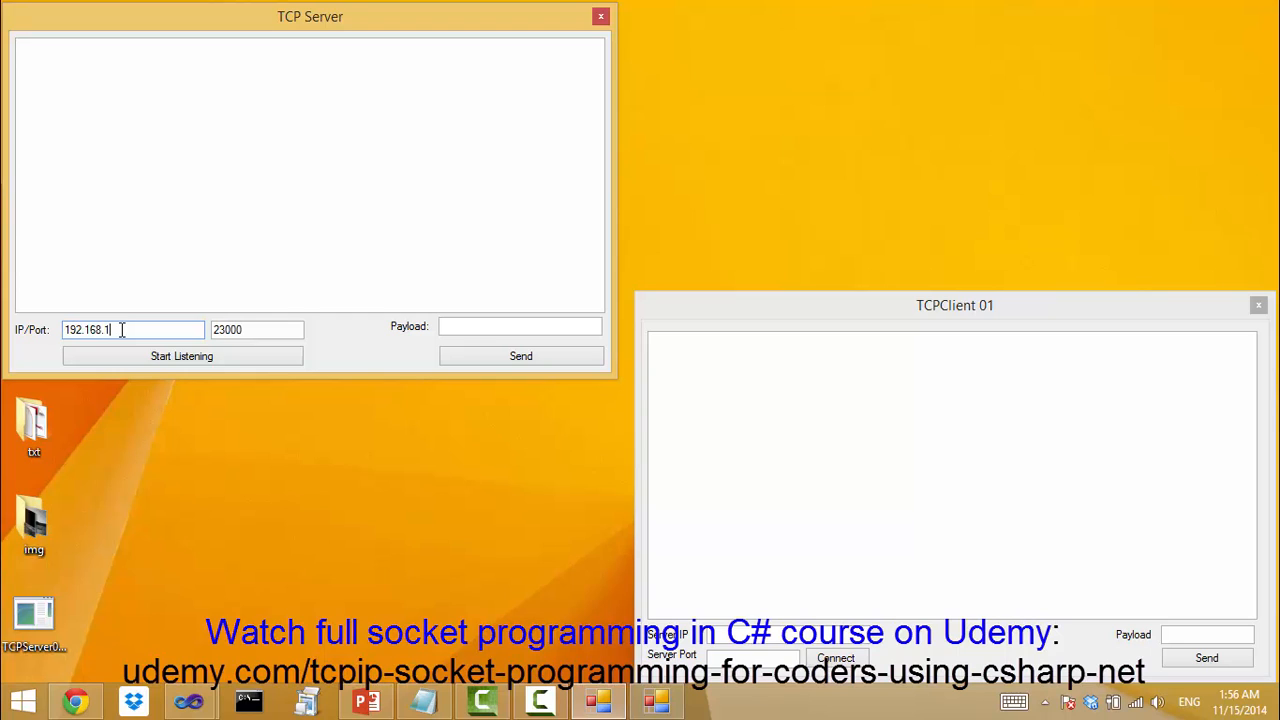
type(".3")
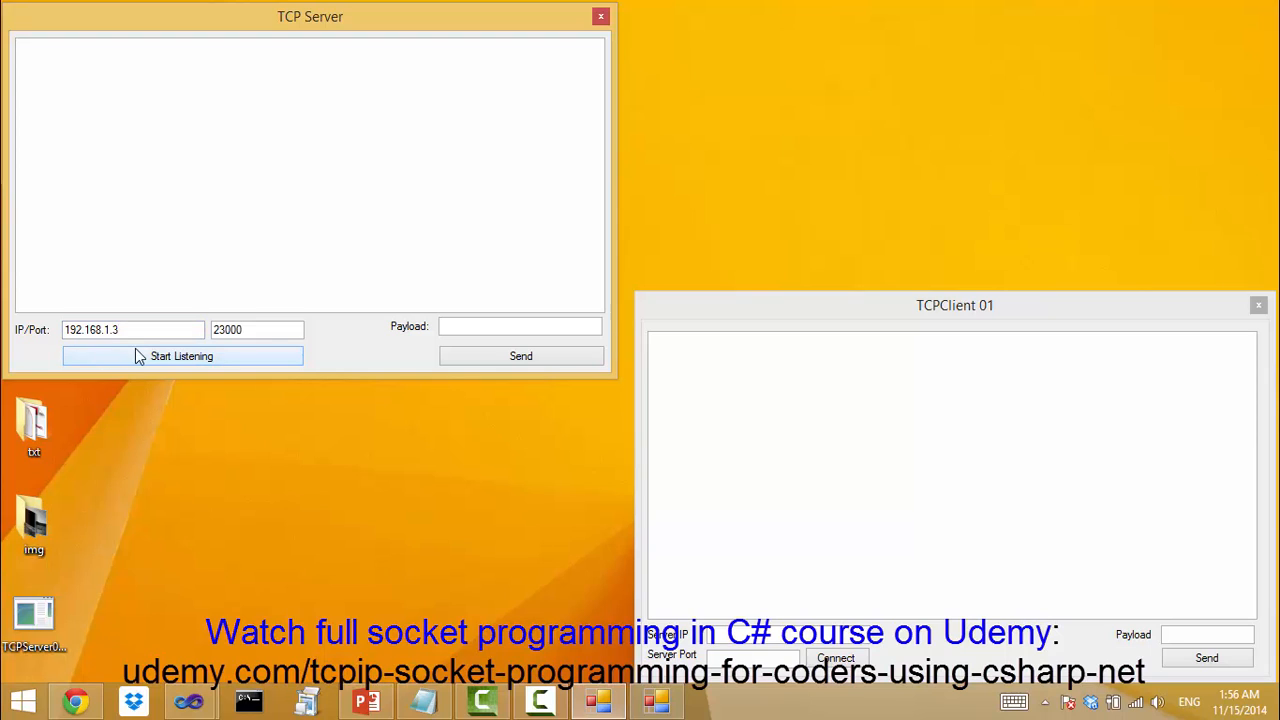
mouse_move(773, 633)
type("127.0.0.1")
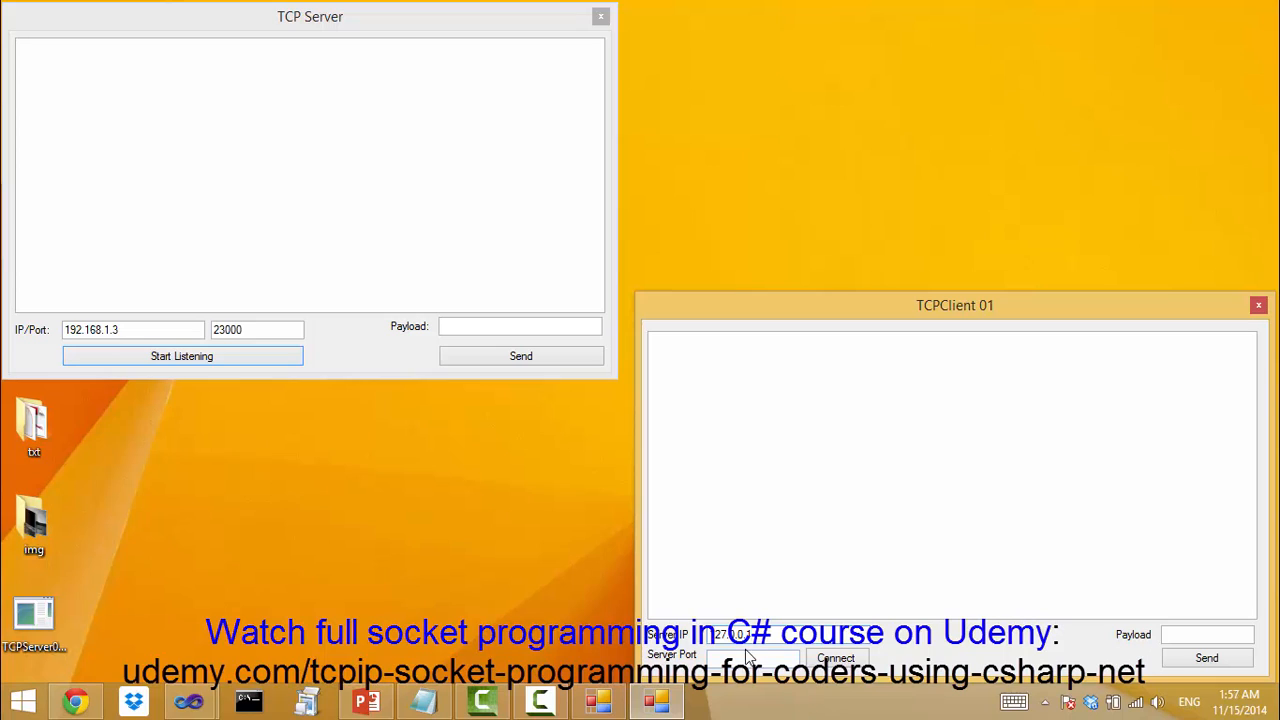
- Connect TCPClient to 127.0.0.1 port 23000, producing the connection-refused error
type("23000")
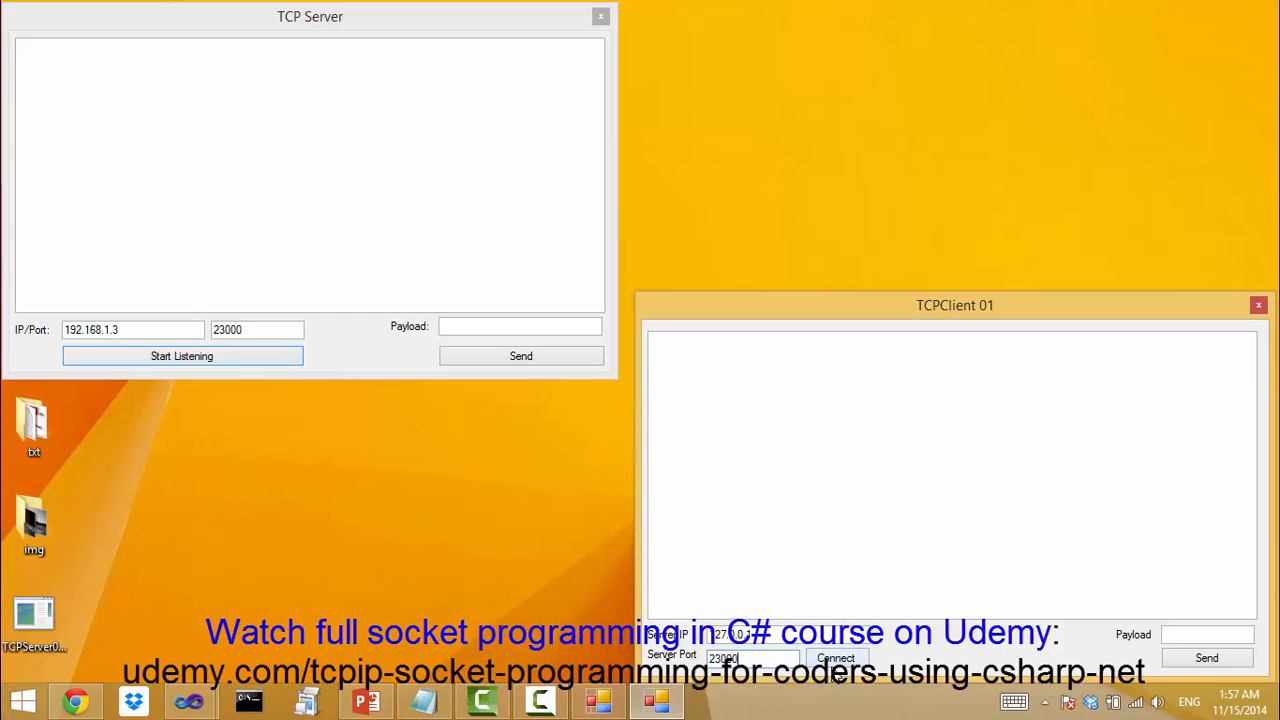
left_click(836, 658)
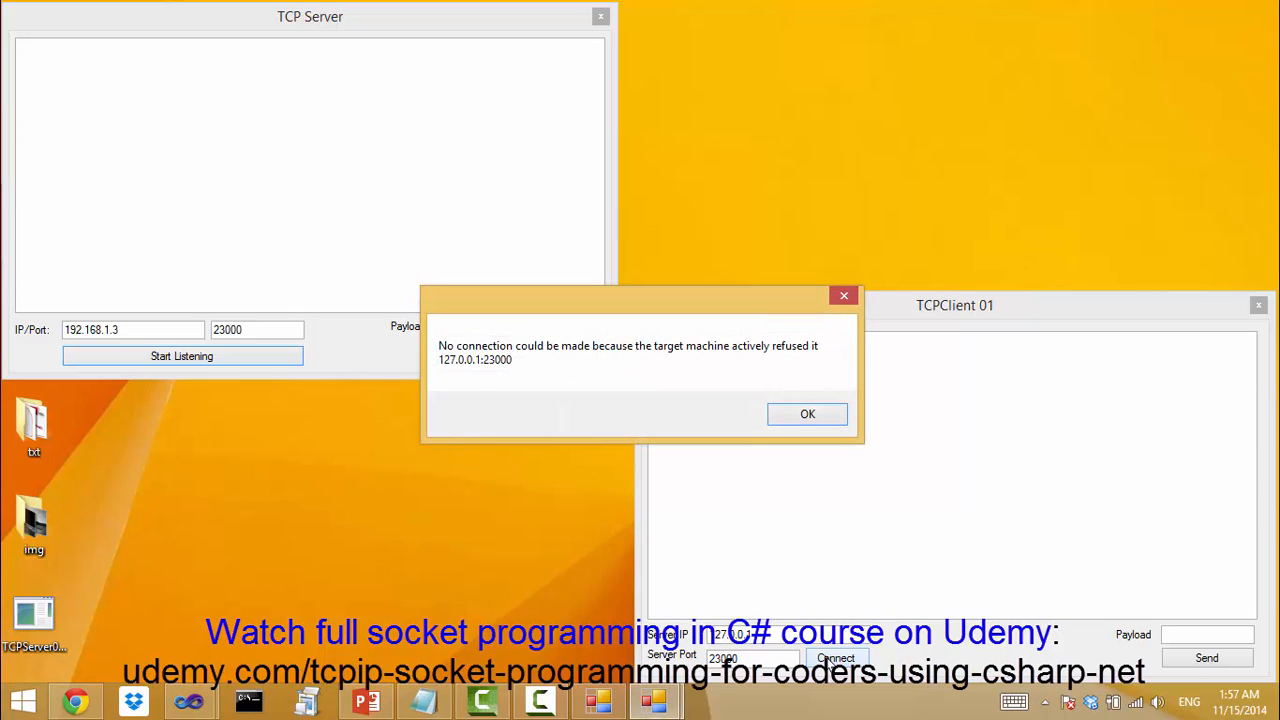